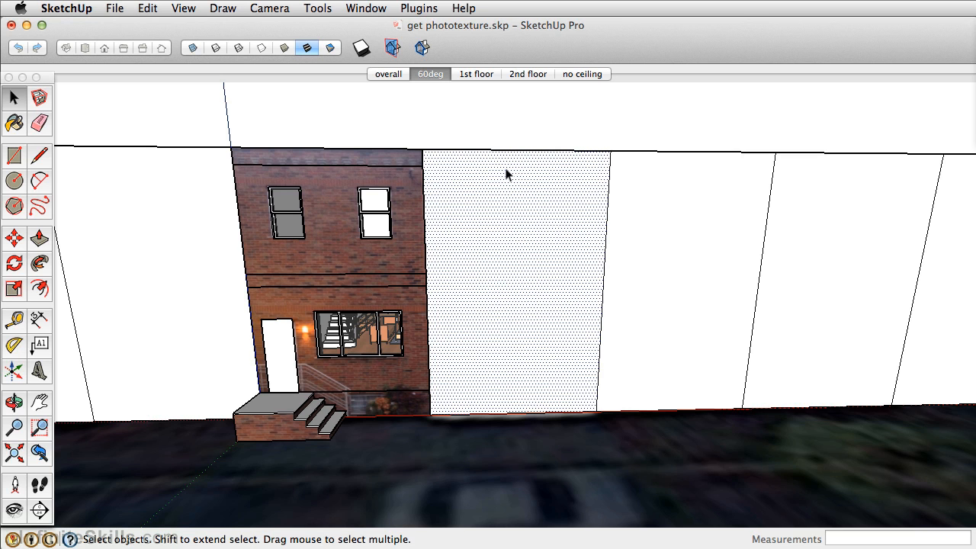
Add a Street View photo texture to the blank facade beside the brick house
right_click(509, 174)
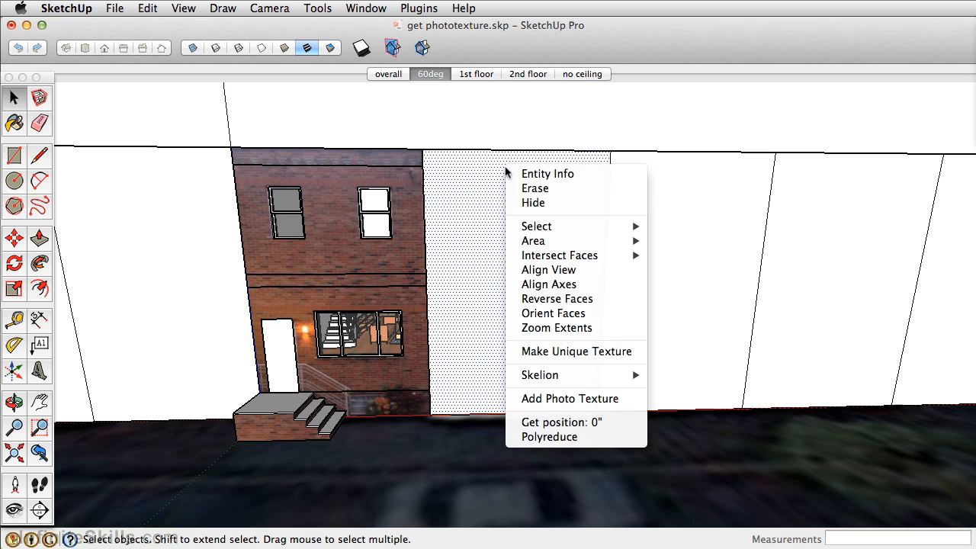
mouse_move(569, 399)
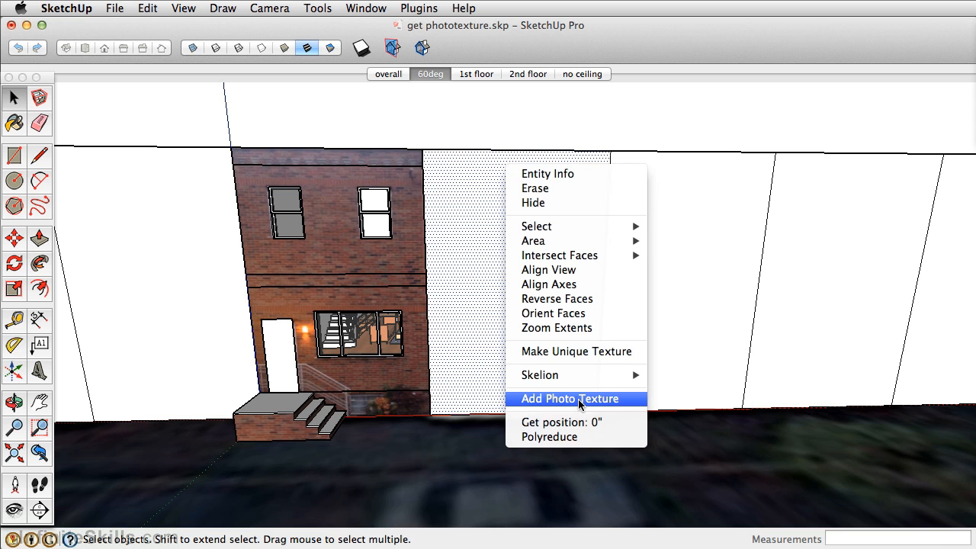
click(569, 398)
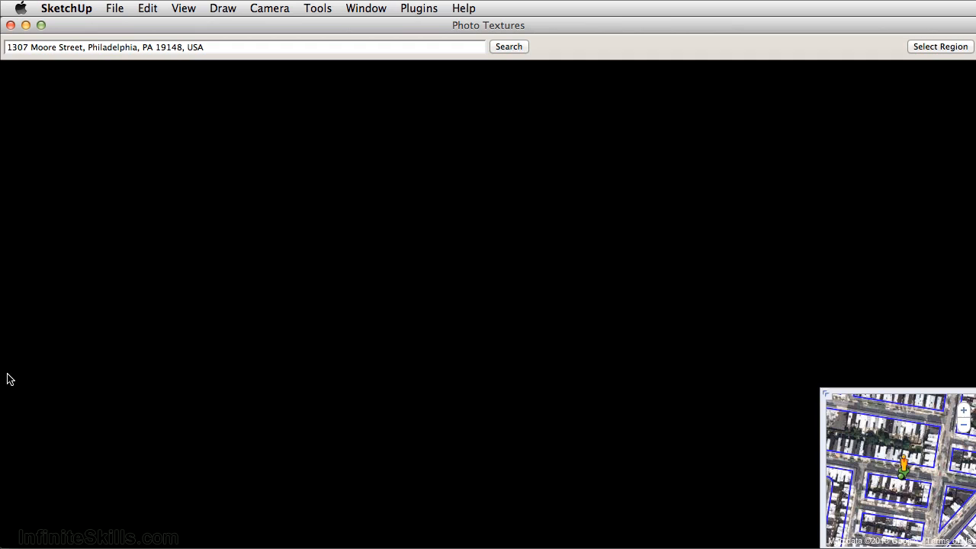
Load the Street View image of the Moore Street row houses
click(508, 47)
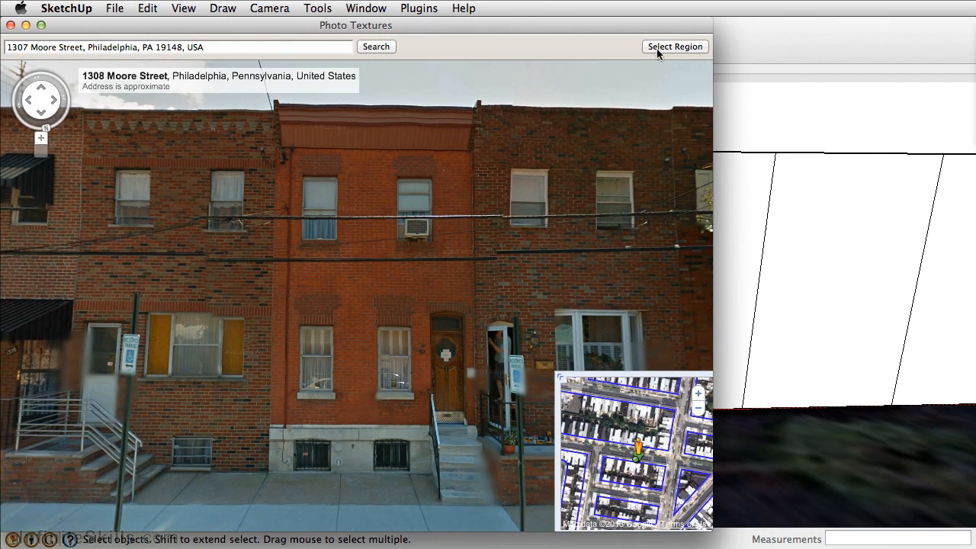
Fit the four region corners to the red house's roofline and base, then grab it
click(674, 46)
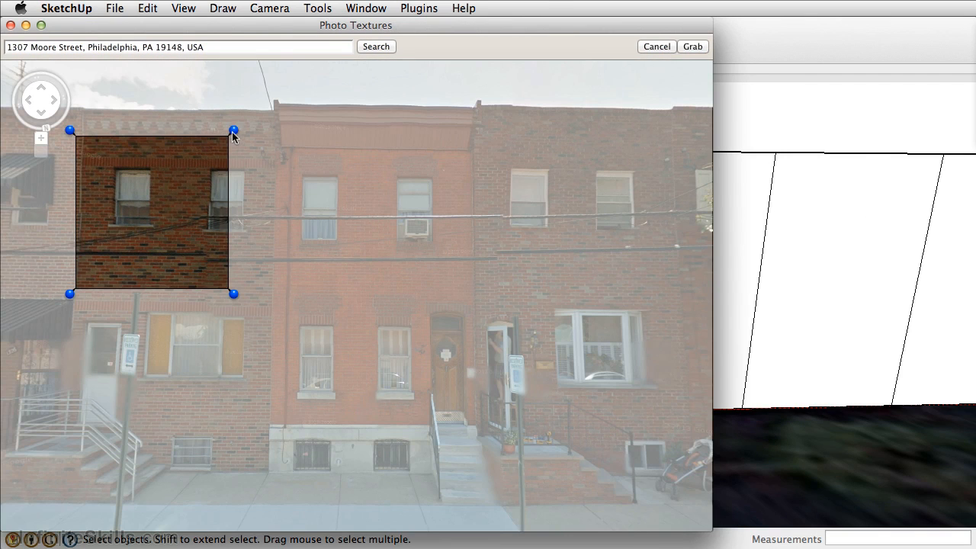
drag(234, 130, 478, 102)
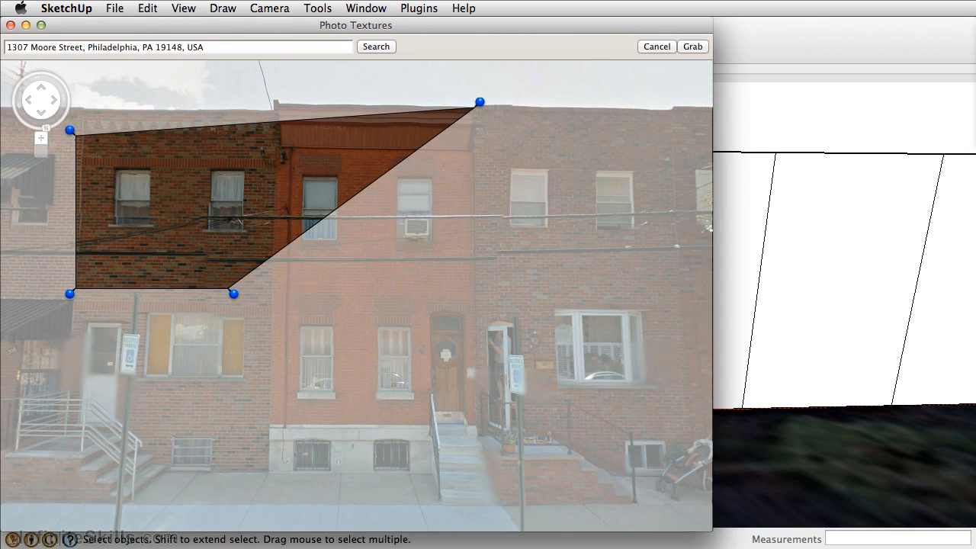
drag(71, 131, 278, 101)
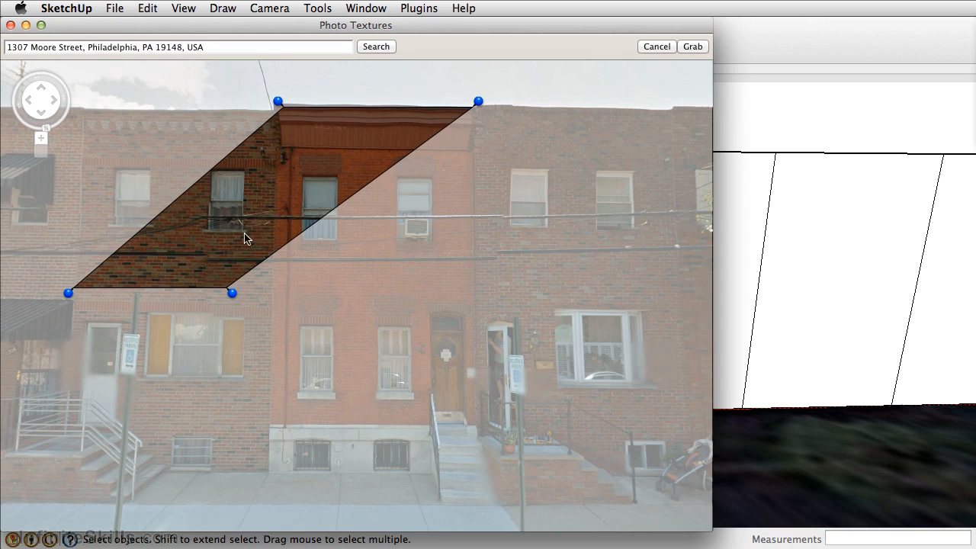
drag(231, 293, 478, 481)
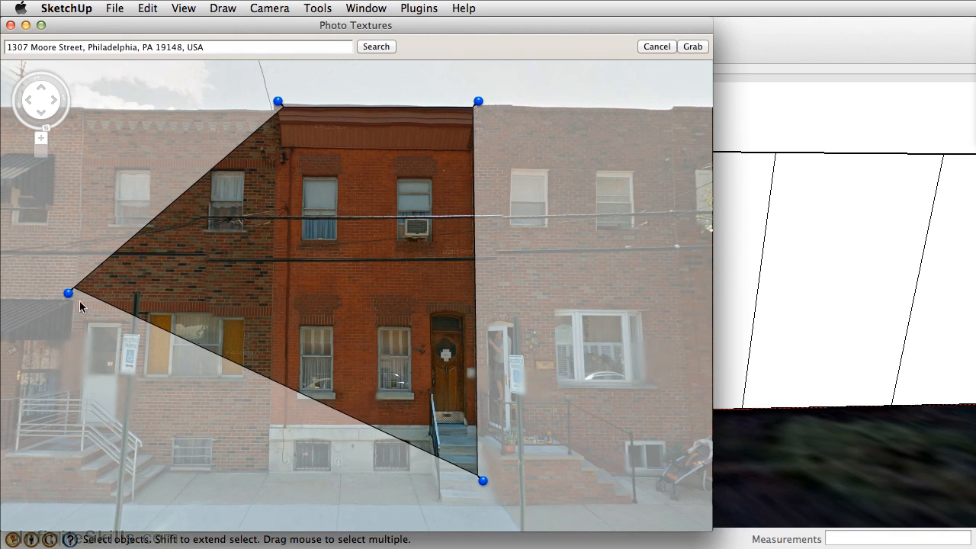
drag(69, 294, 265, 478)
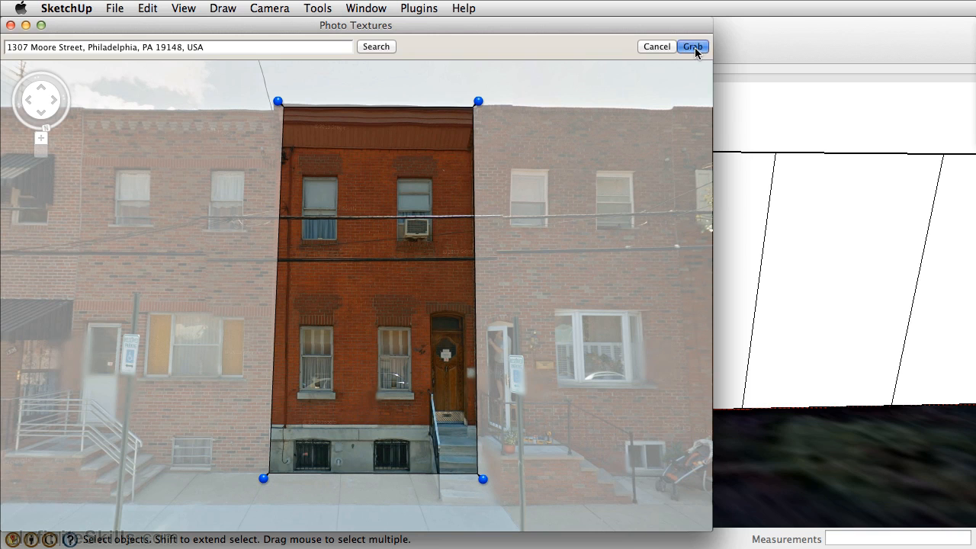
click(692, 46)
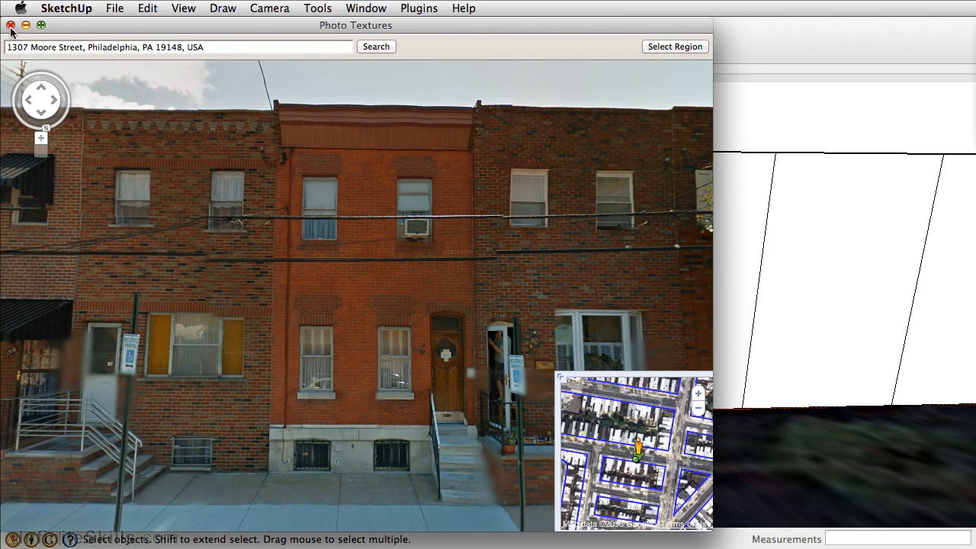
Apply the red house photo, pan along the row, and add Street View to another blank facade
click(11, 25)
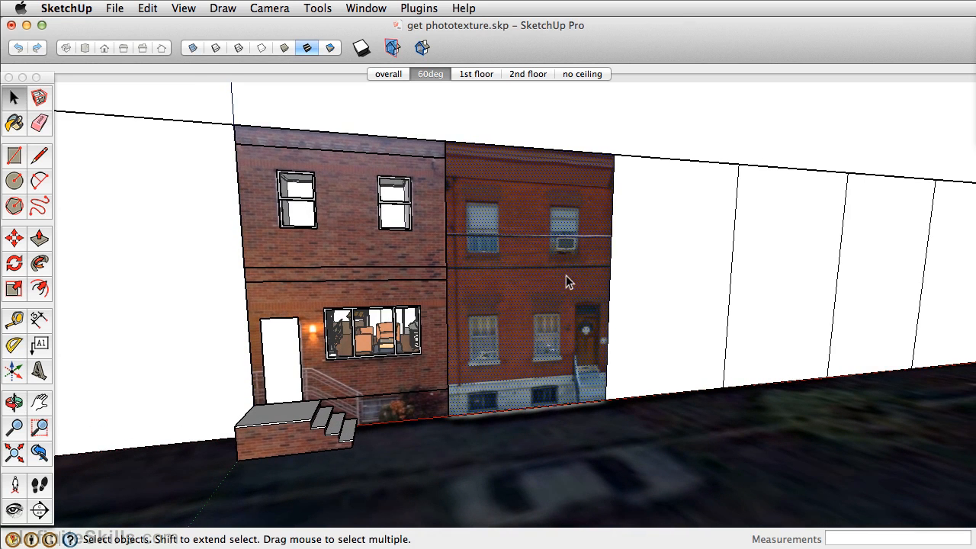
mouse_move(562, 244)
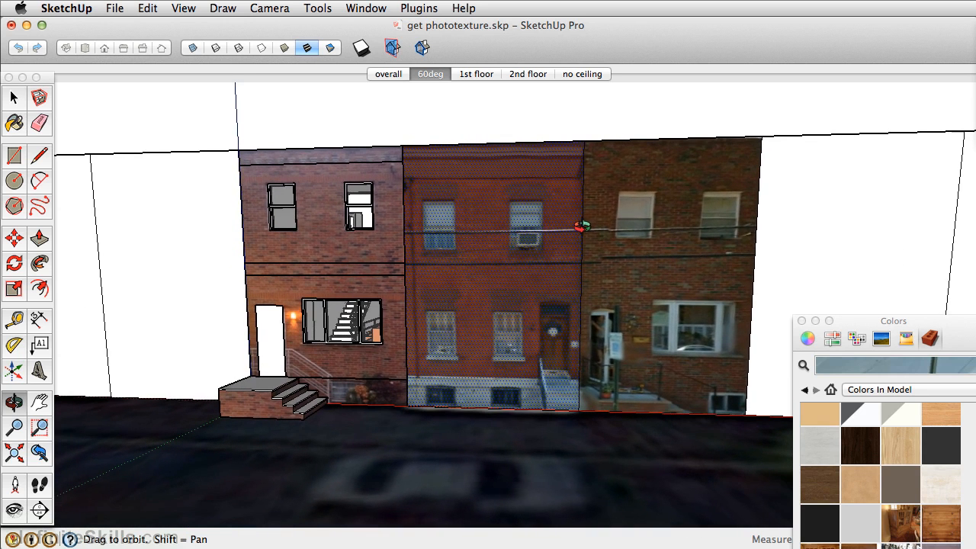
drag(579, 229, 595, 275)
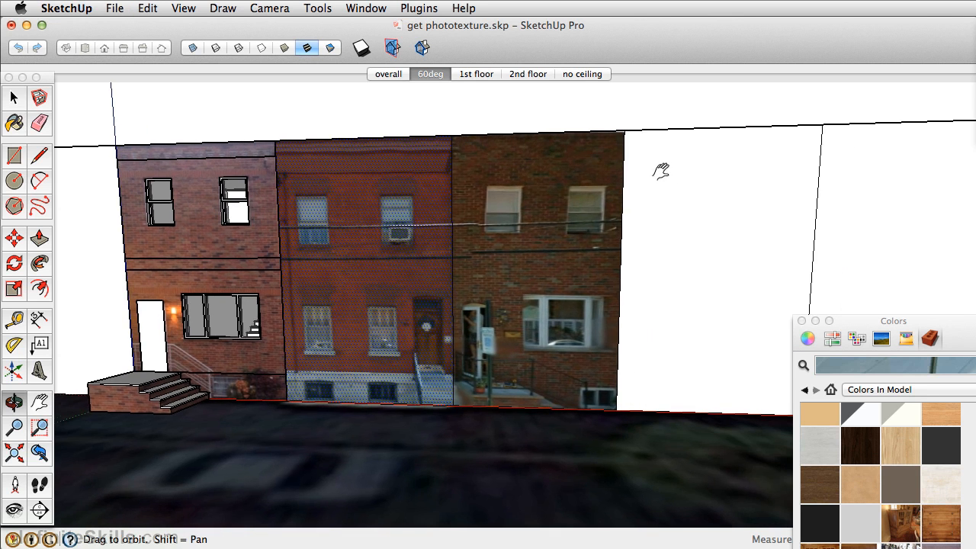
click(14, 97)
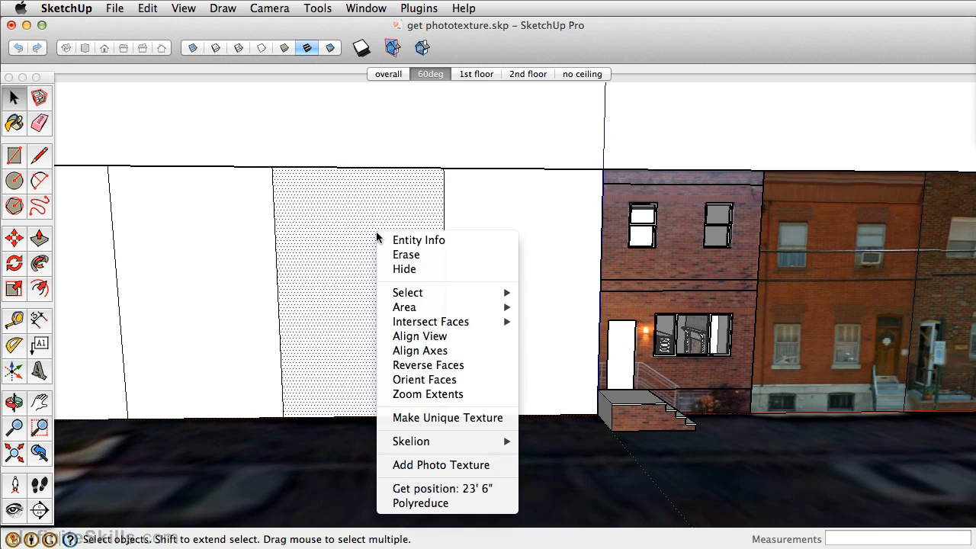
mouse_move(440, 465)
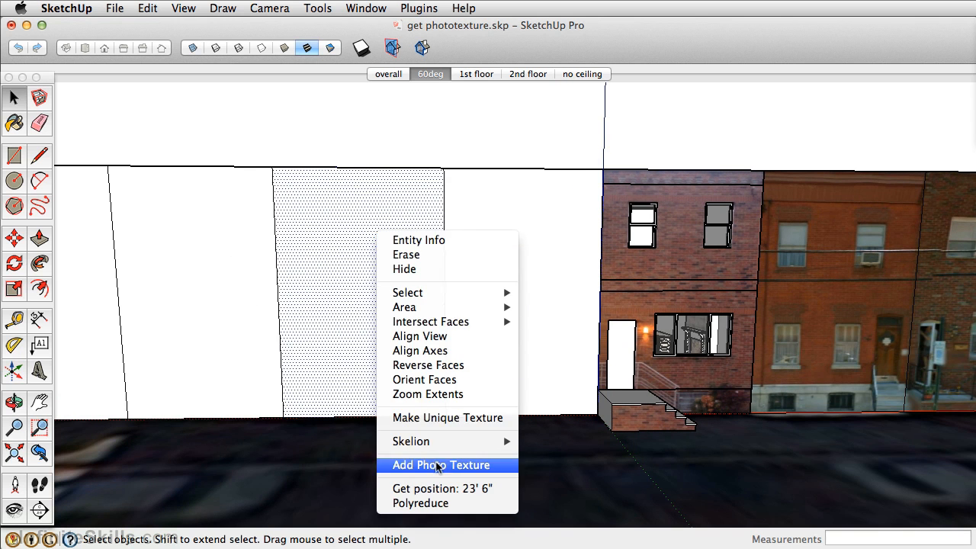
click(440, 465)
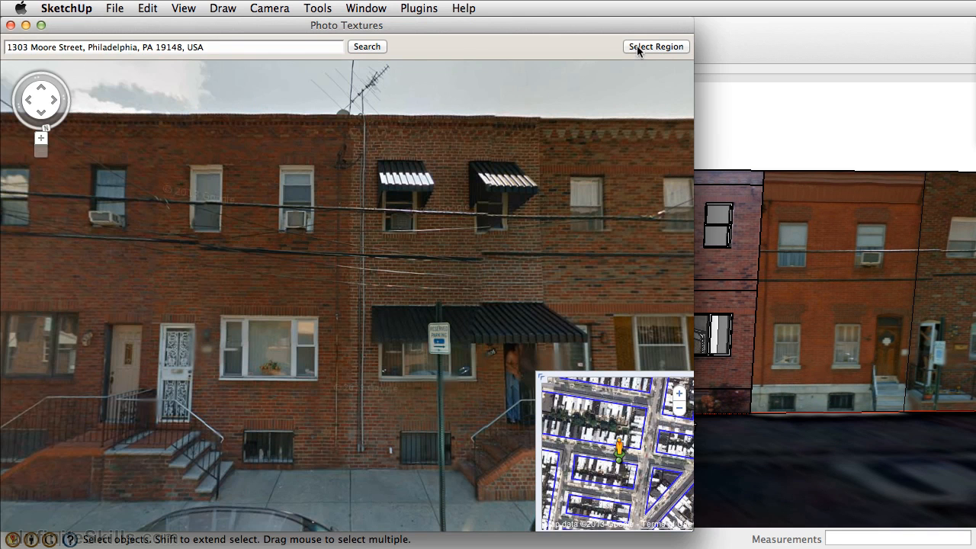
Outline the white-door brick house from roofline to sidewalk and grab it as a texture
click(655, 47)
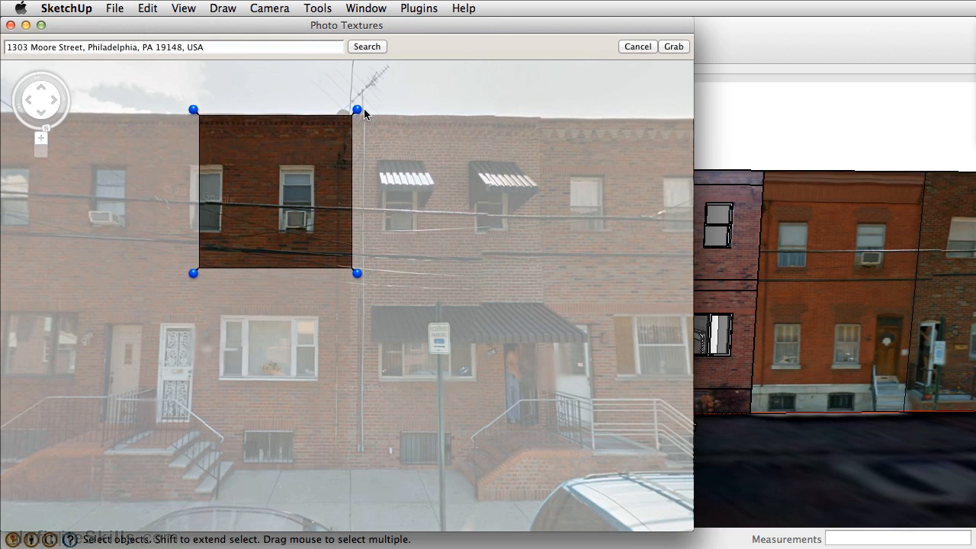
drag(193, 109, 145, 110)
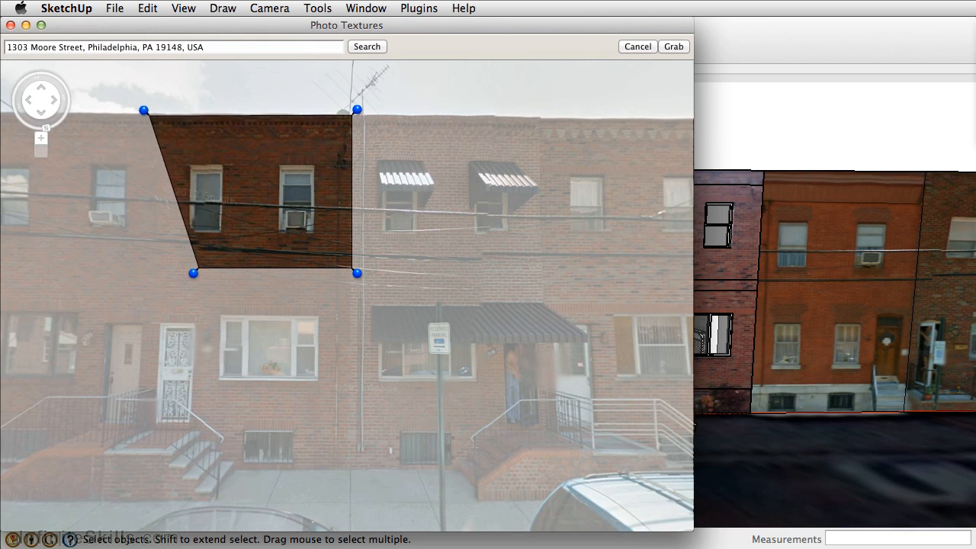
drag(144, 109, 151, 110)
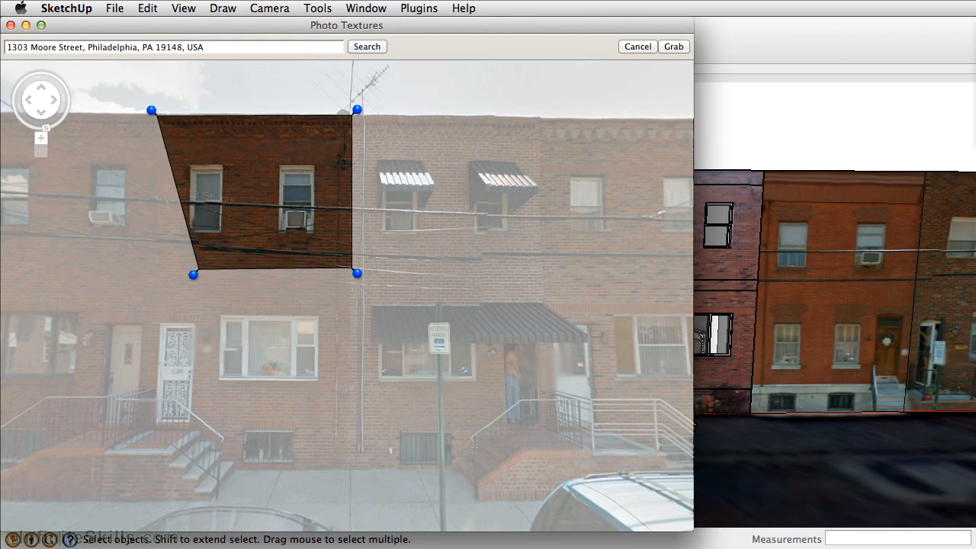
drag(193, 274, 134, 475)
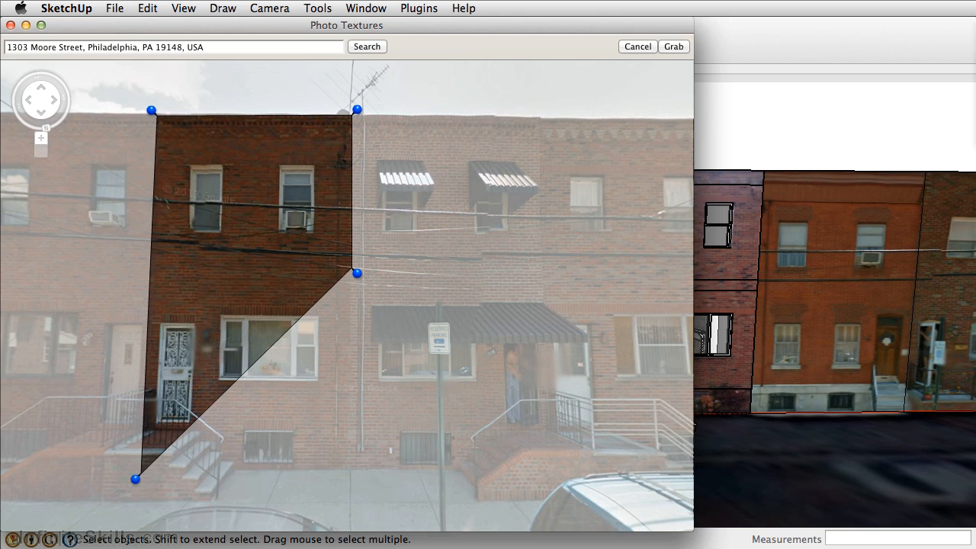
drag(357, 273, 350, 465)
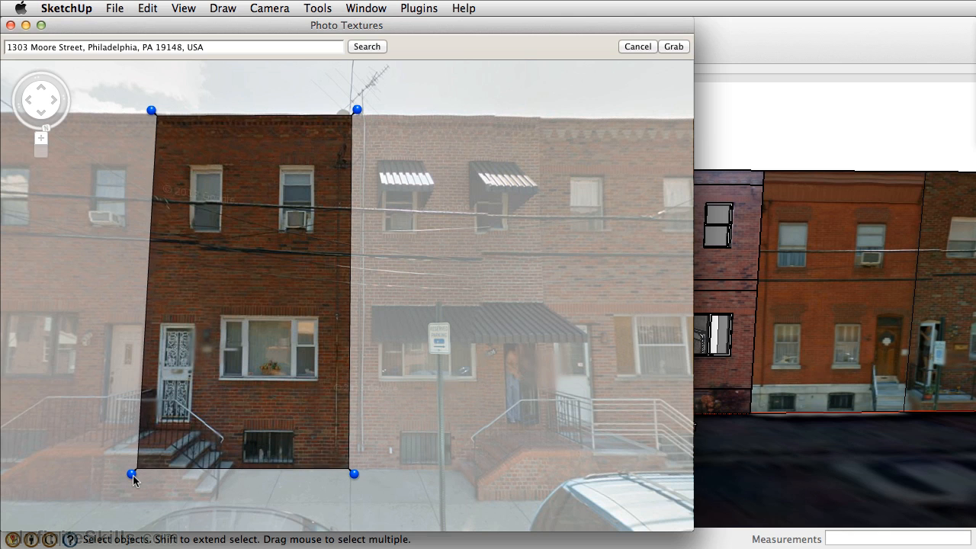
click(672, 46)
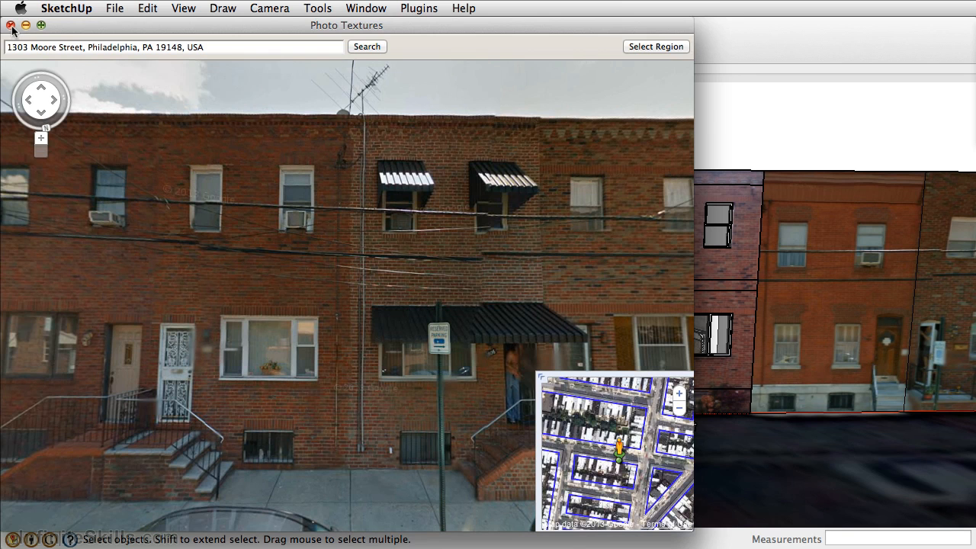
Apply the white-door house photo and paint the leftmost blank facade with street photo texture
click(13, 25)
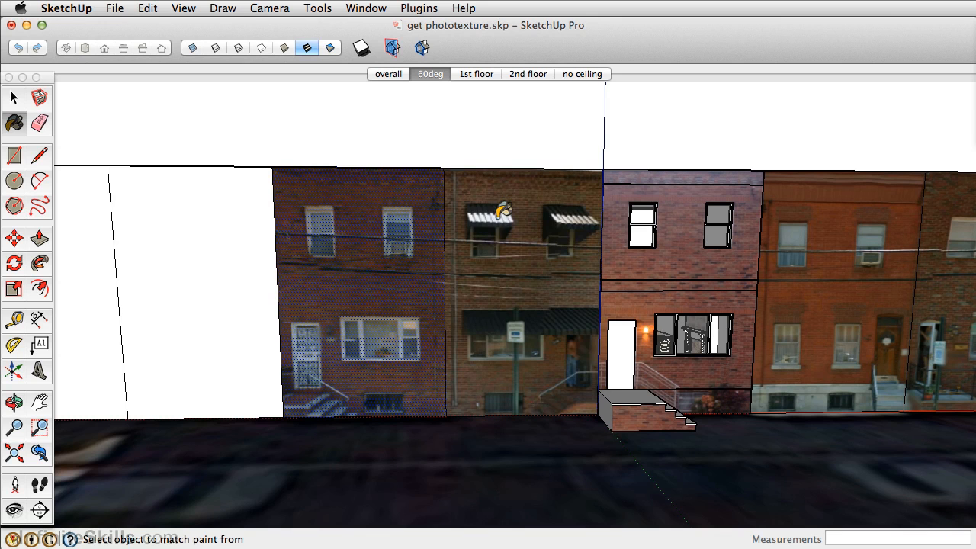
click(194, 297)
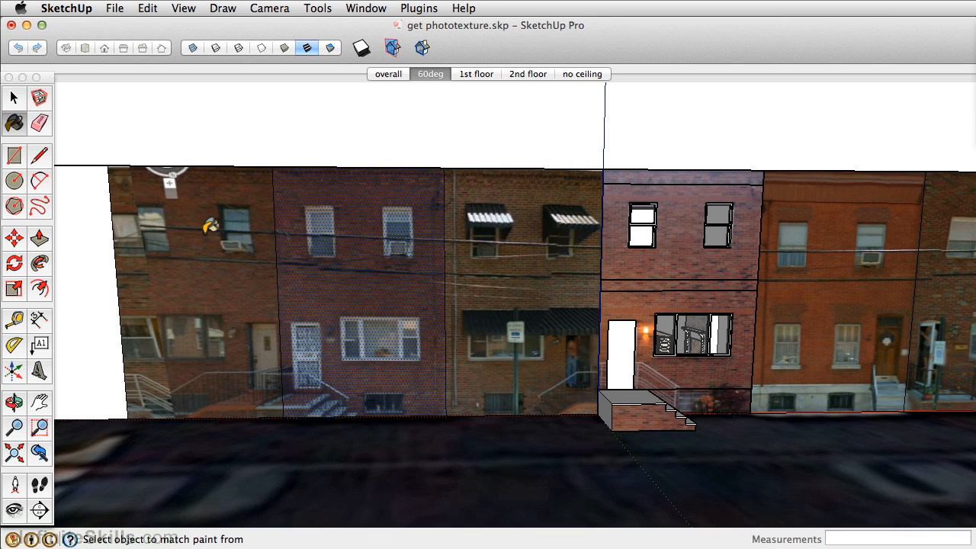